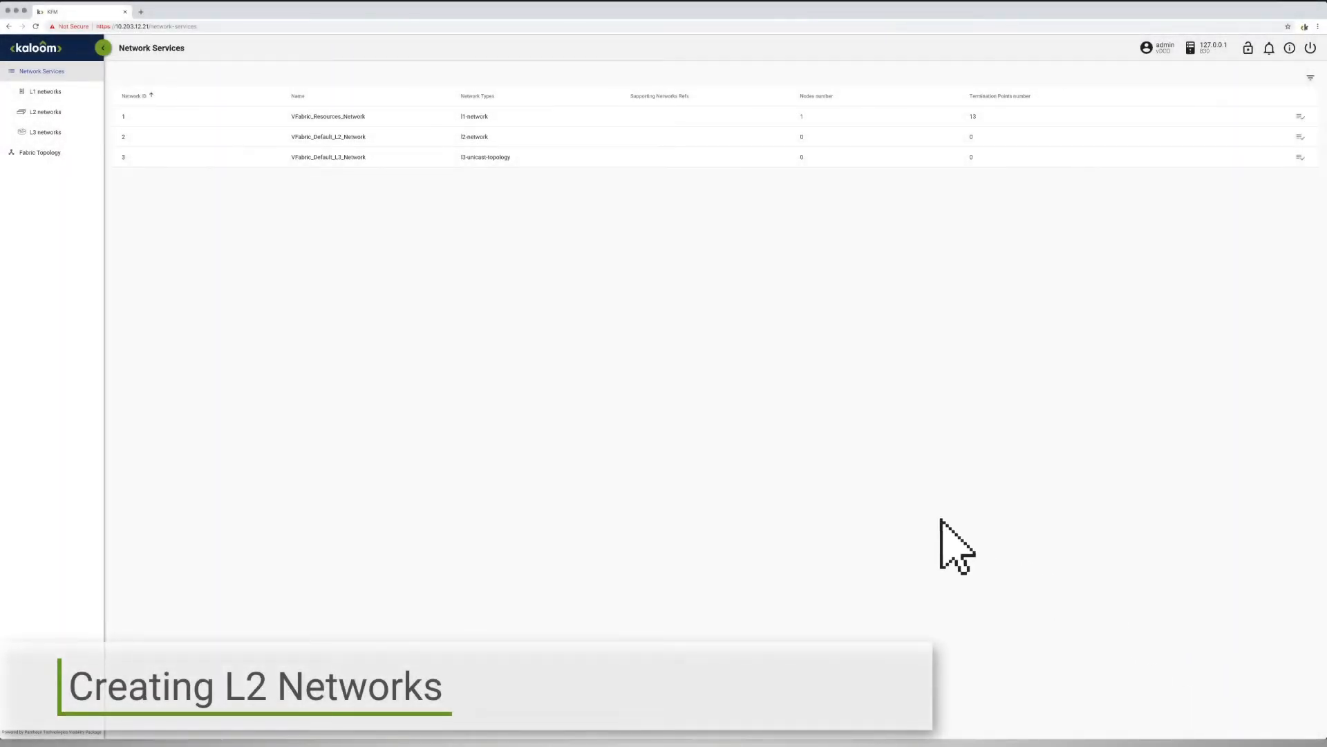
Step: From the L2 networks list, create switches Network 1 and Network 2
left_click(45, 110)
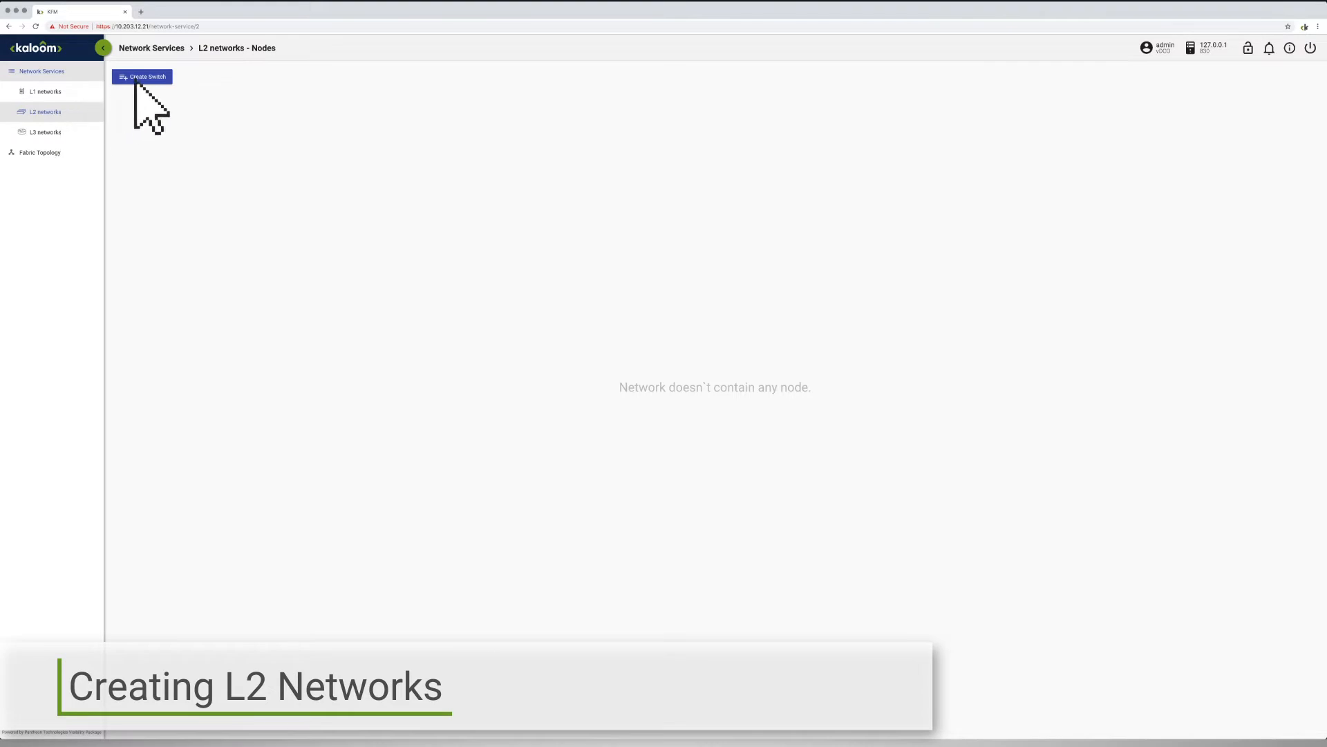
left_click(142, 76)
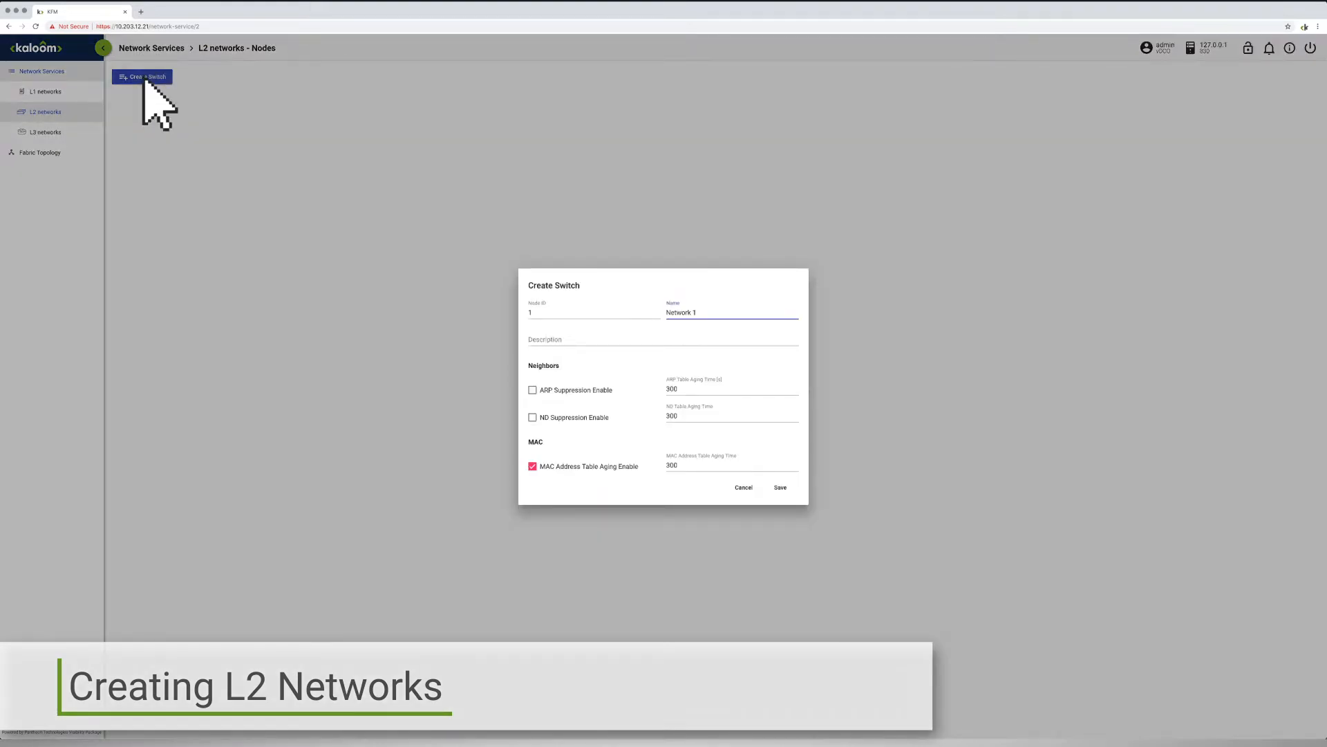
left_click(779, 486)
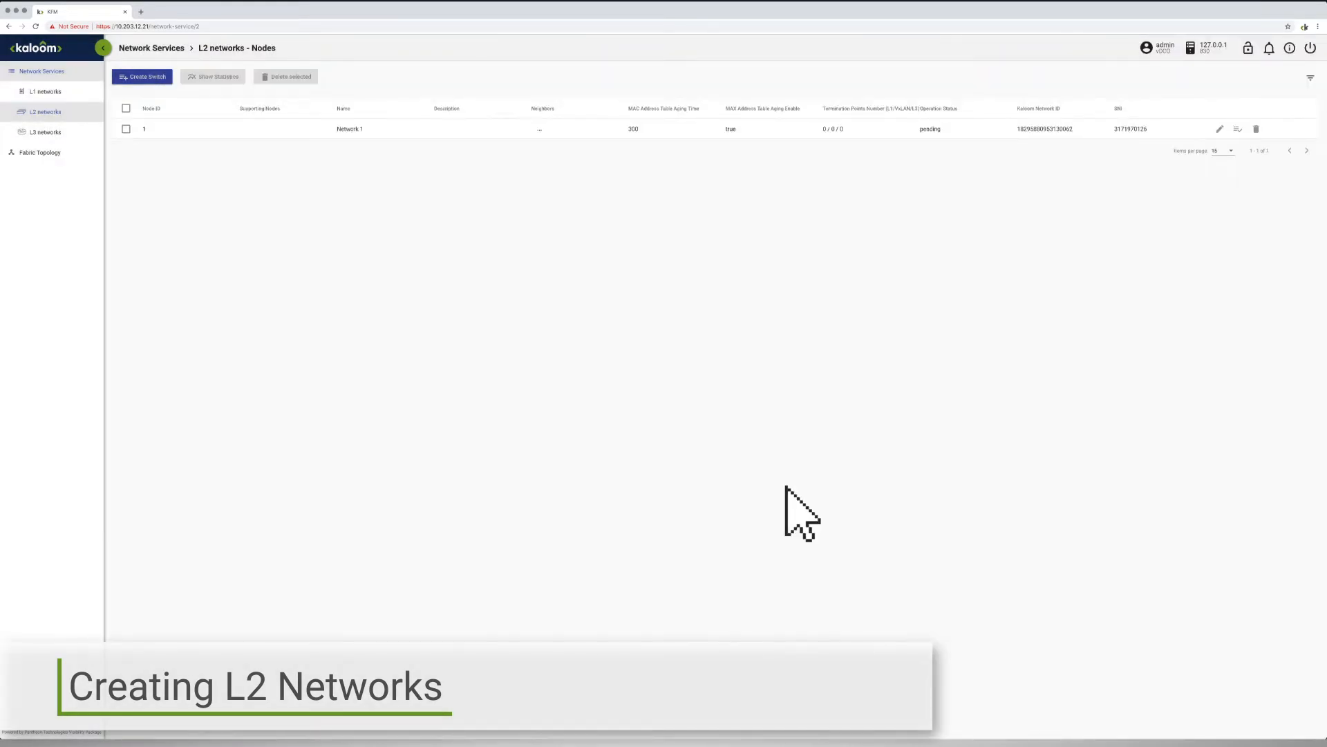
left_click(142, 76)
type("Network 2")
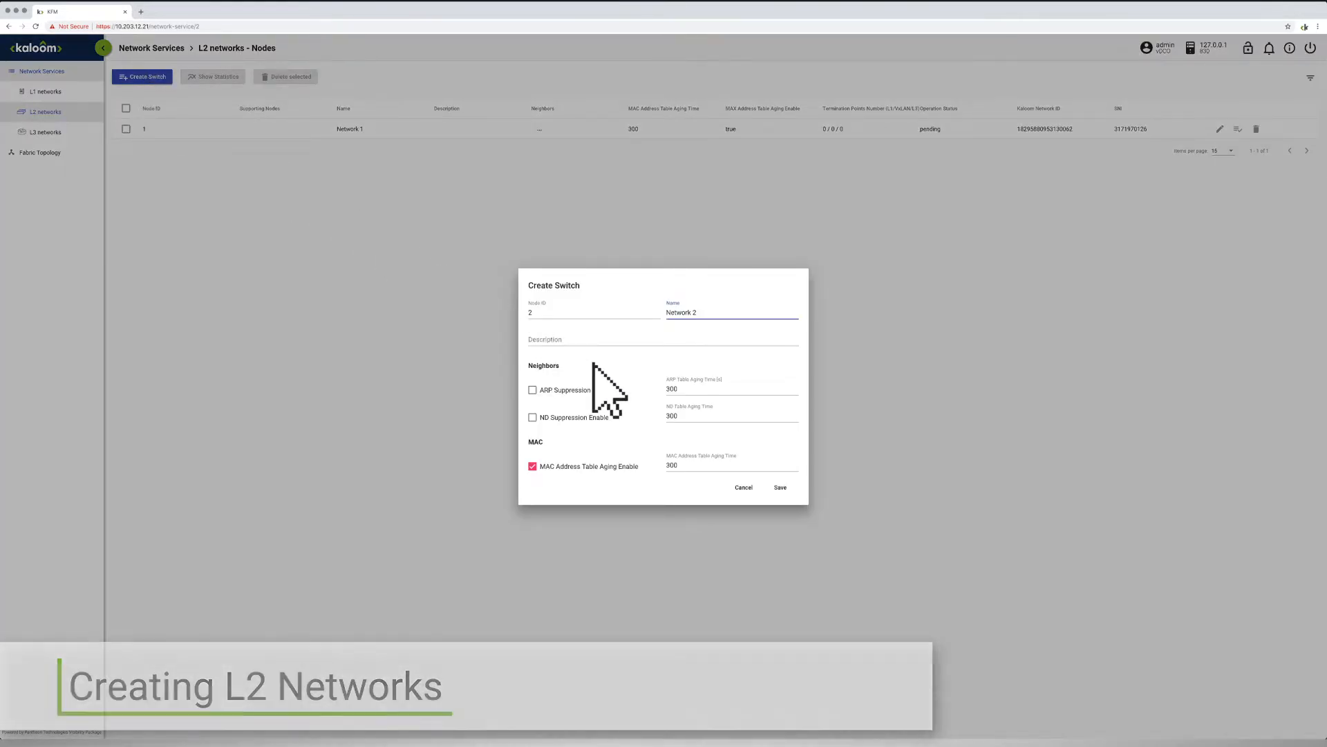
left_click(779, 487)
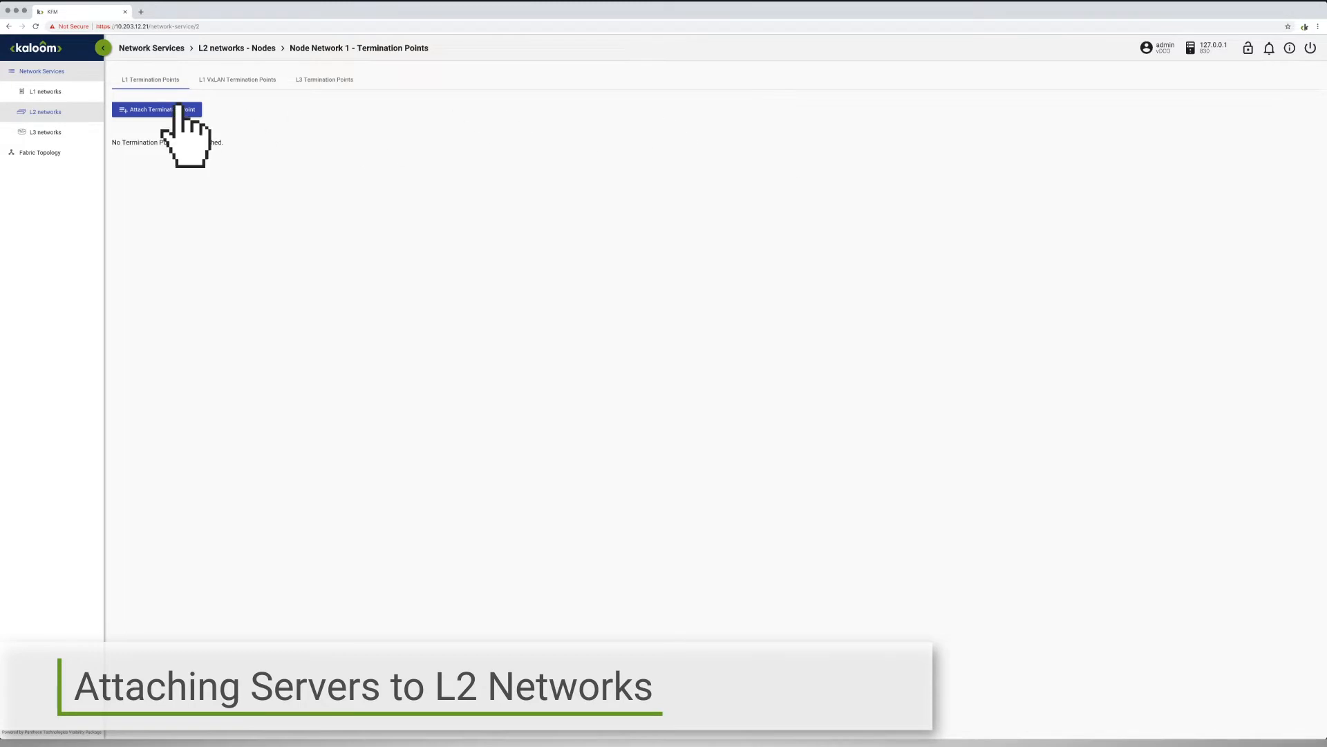
Step: Attach termination point Server1 to Network 1 and Server2 to Network 2
left_click(157, 110)
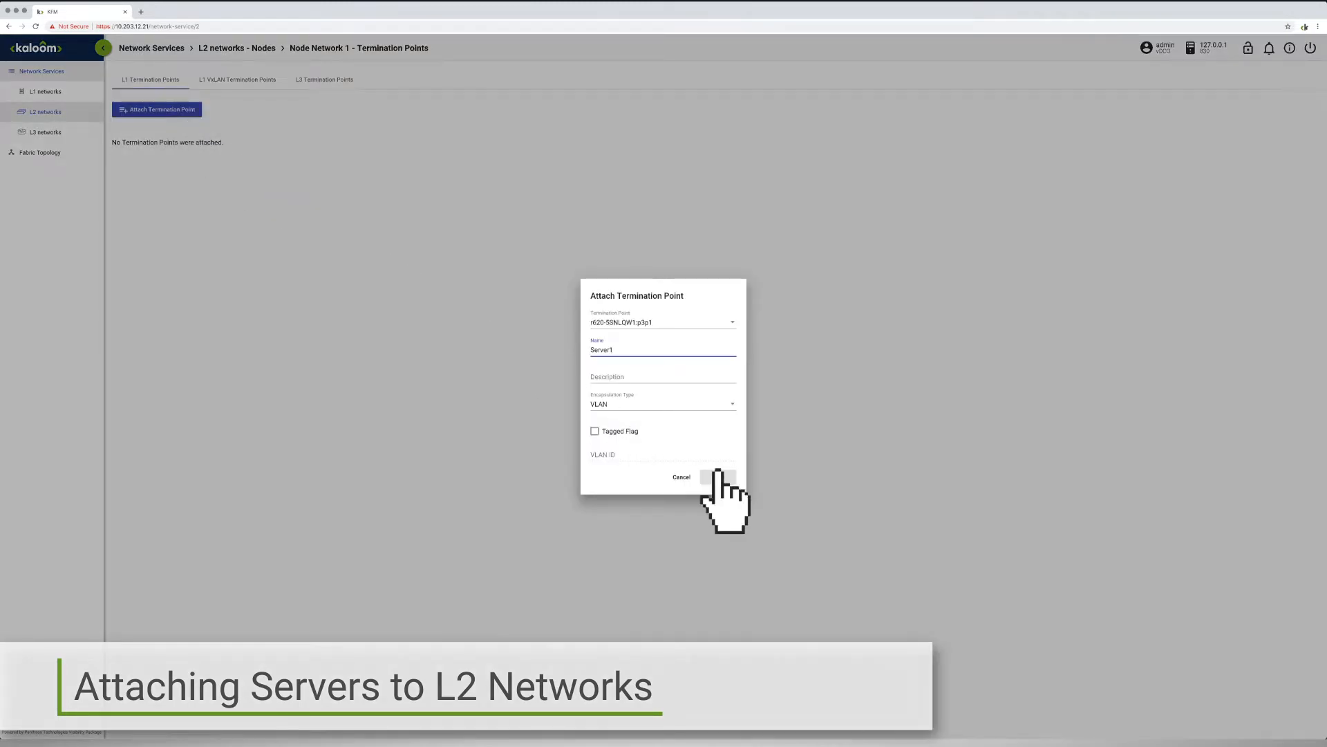
left_click(719, 476)
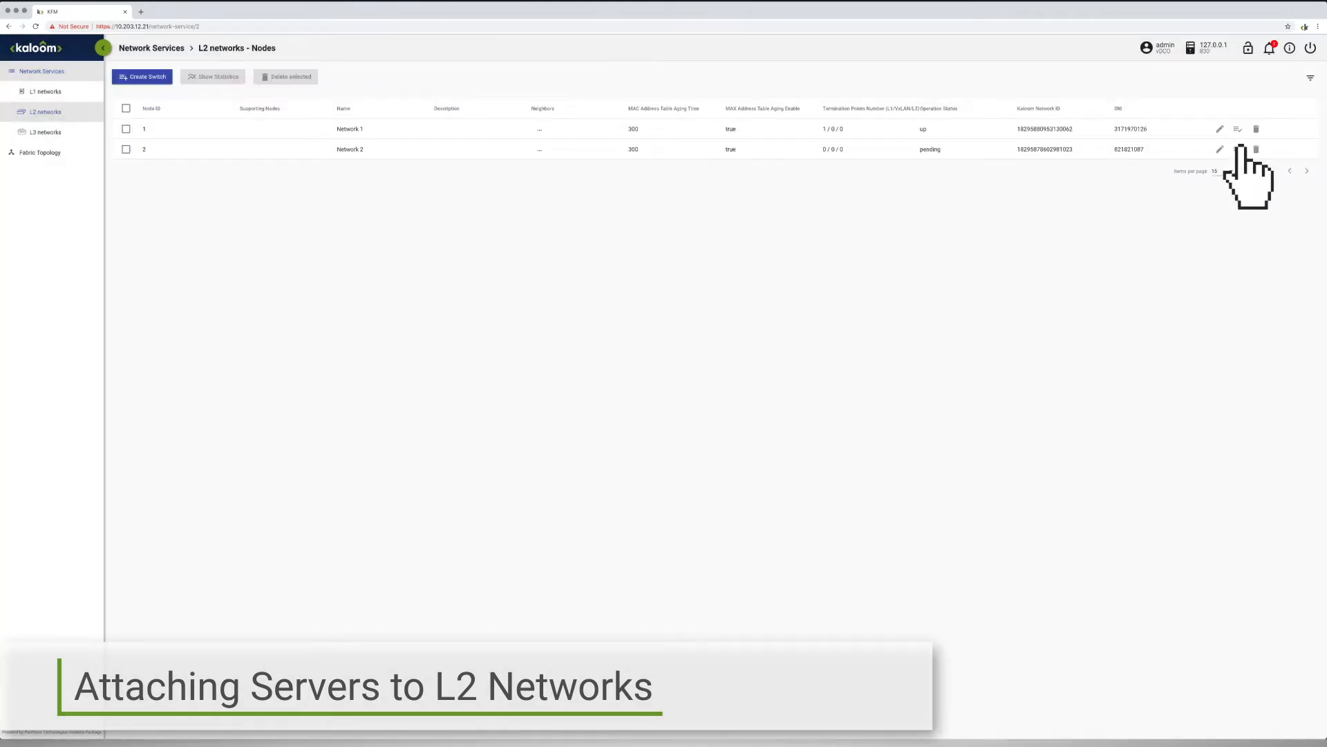
left_click(1237, 149)
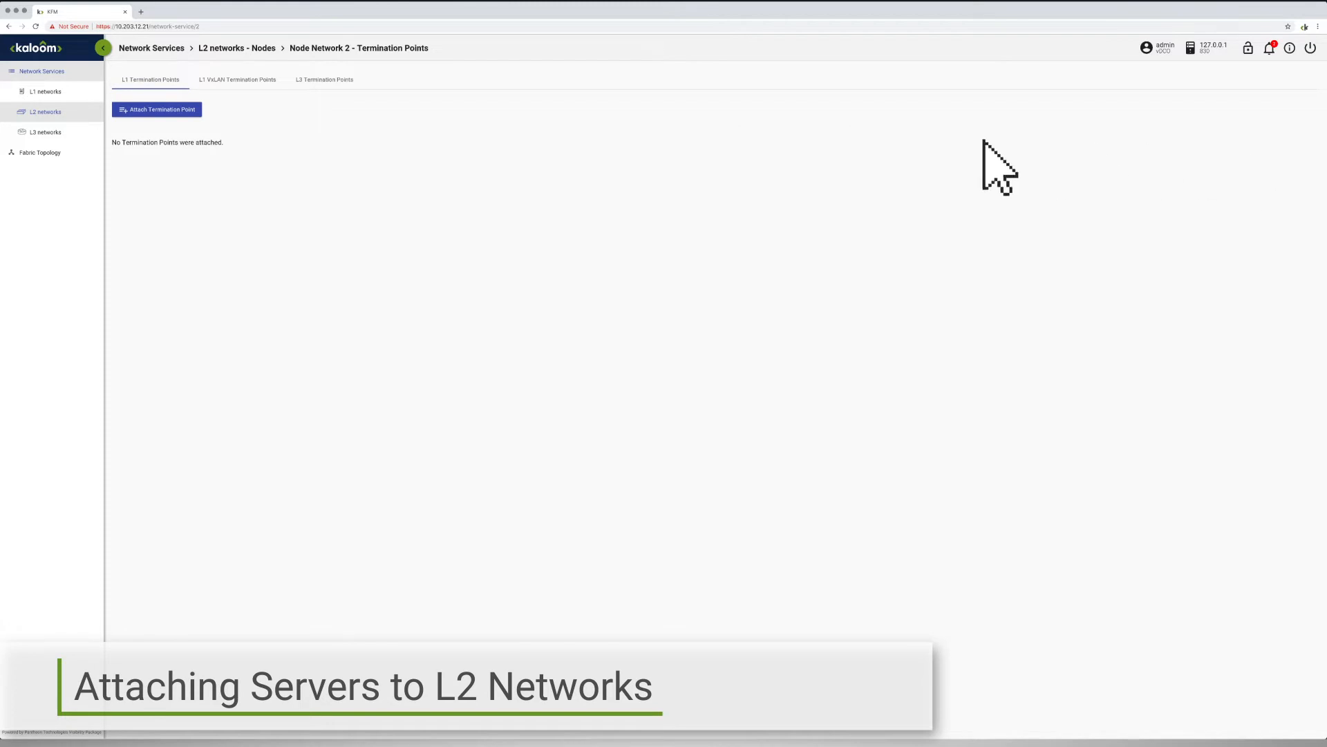
left_click(157, 110)
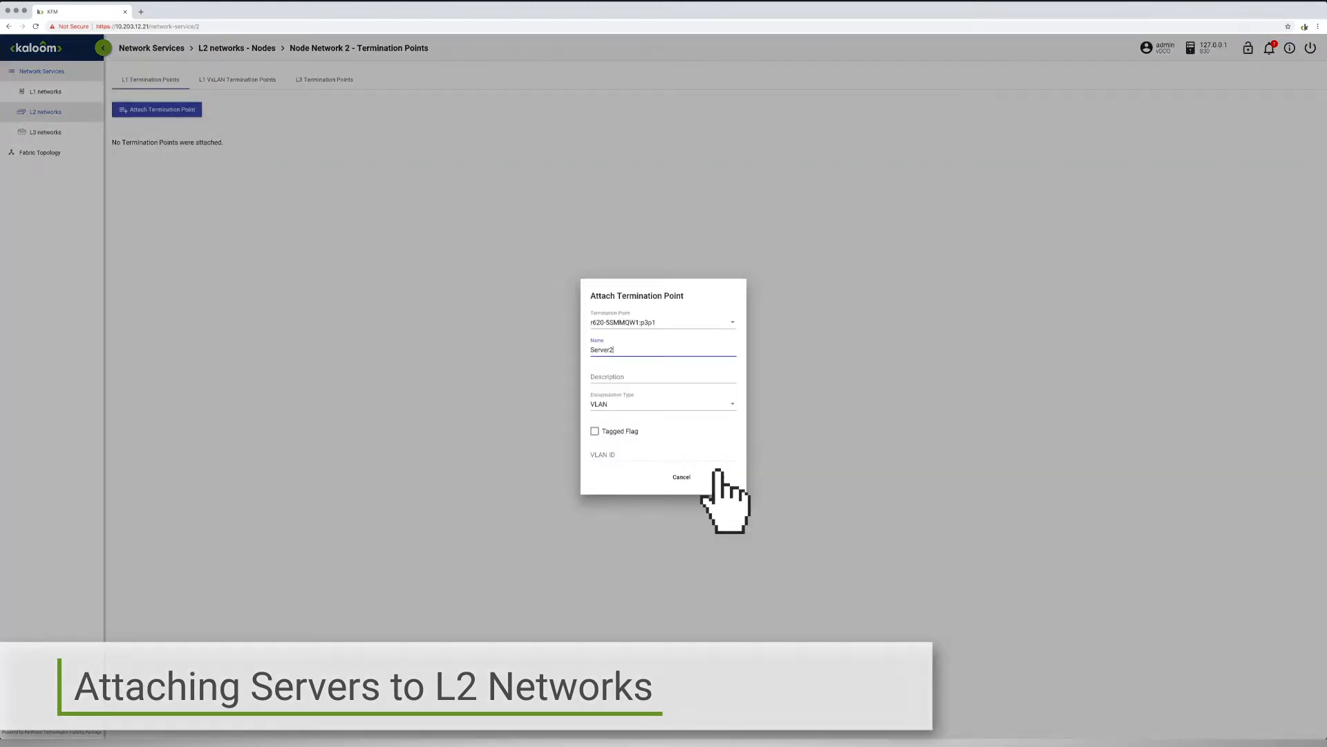
left_click(681, 476)
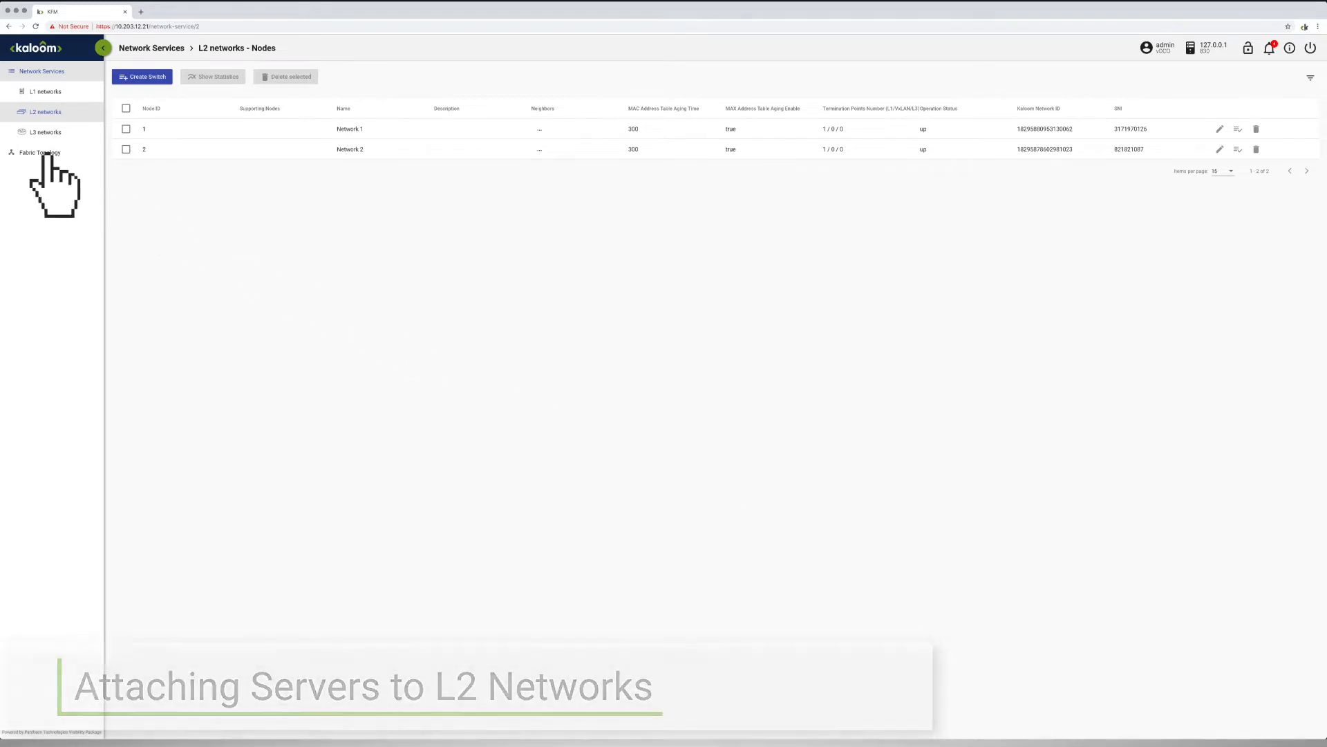
Step: Open the Fabric Topology view showing both networks and their server ports
left_click(38, 152)
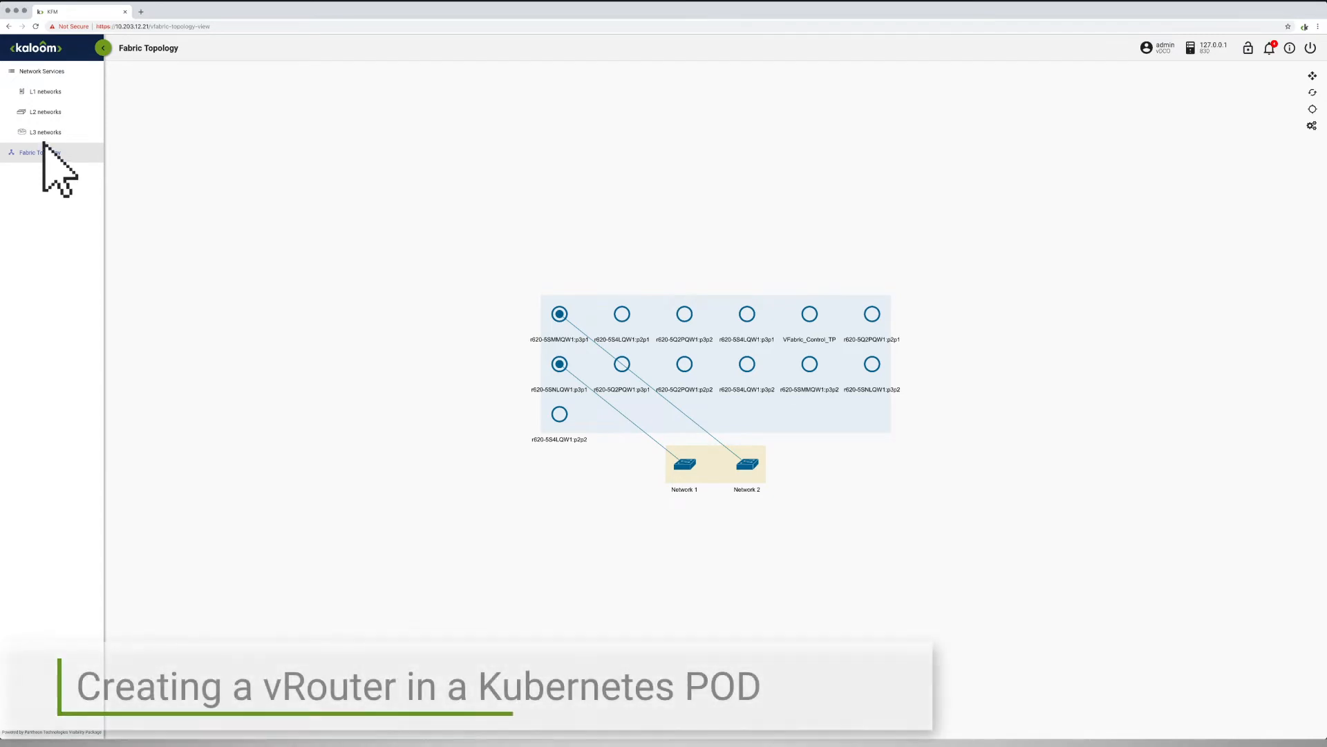
Step: From the L3 networks list, create and save the router Router1
left_click(45, 132)
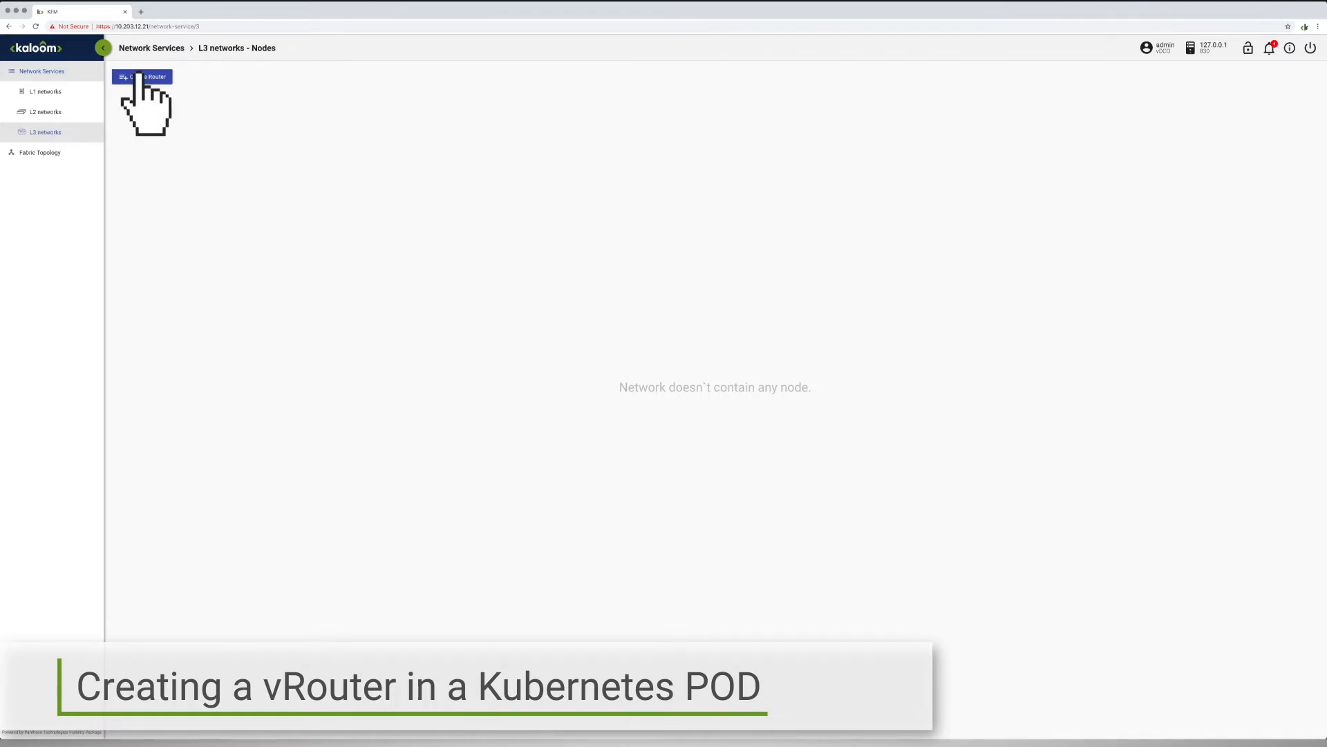
left_click(142, 76)
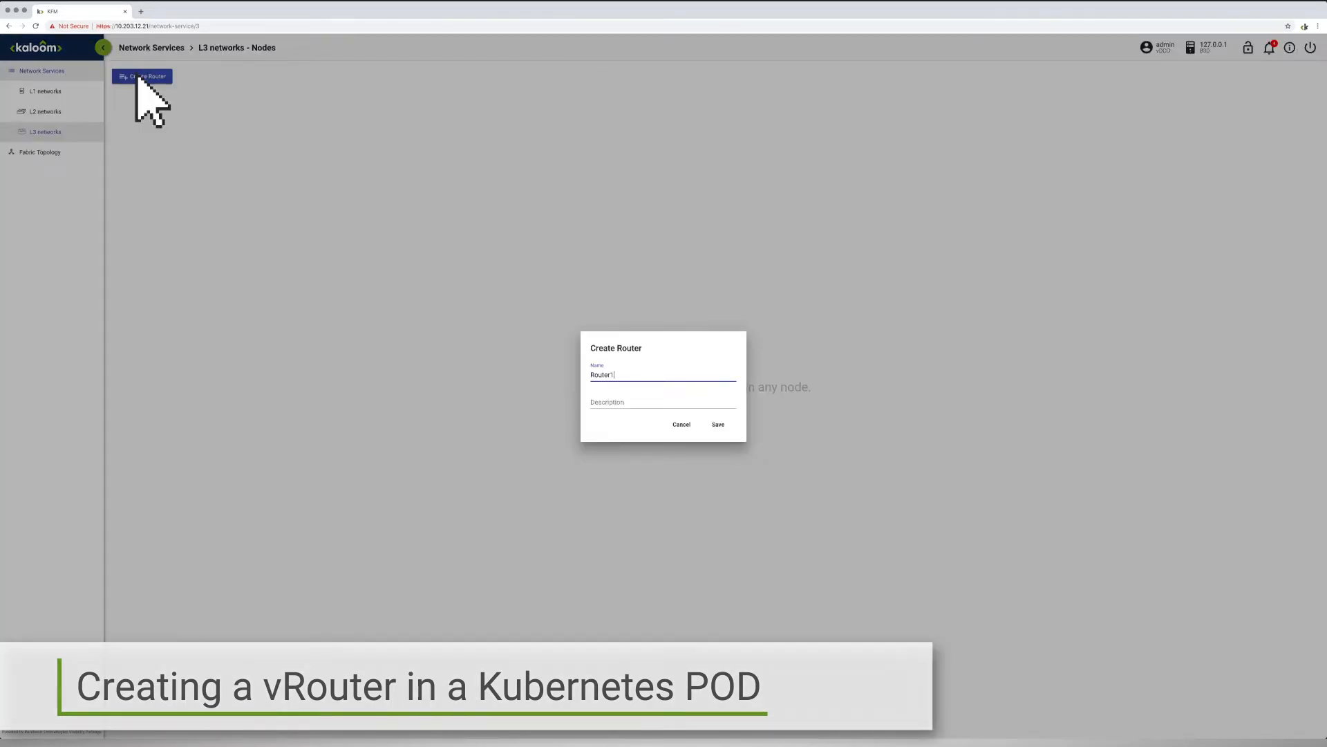
mouse_move(448, 283)
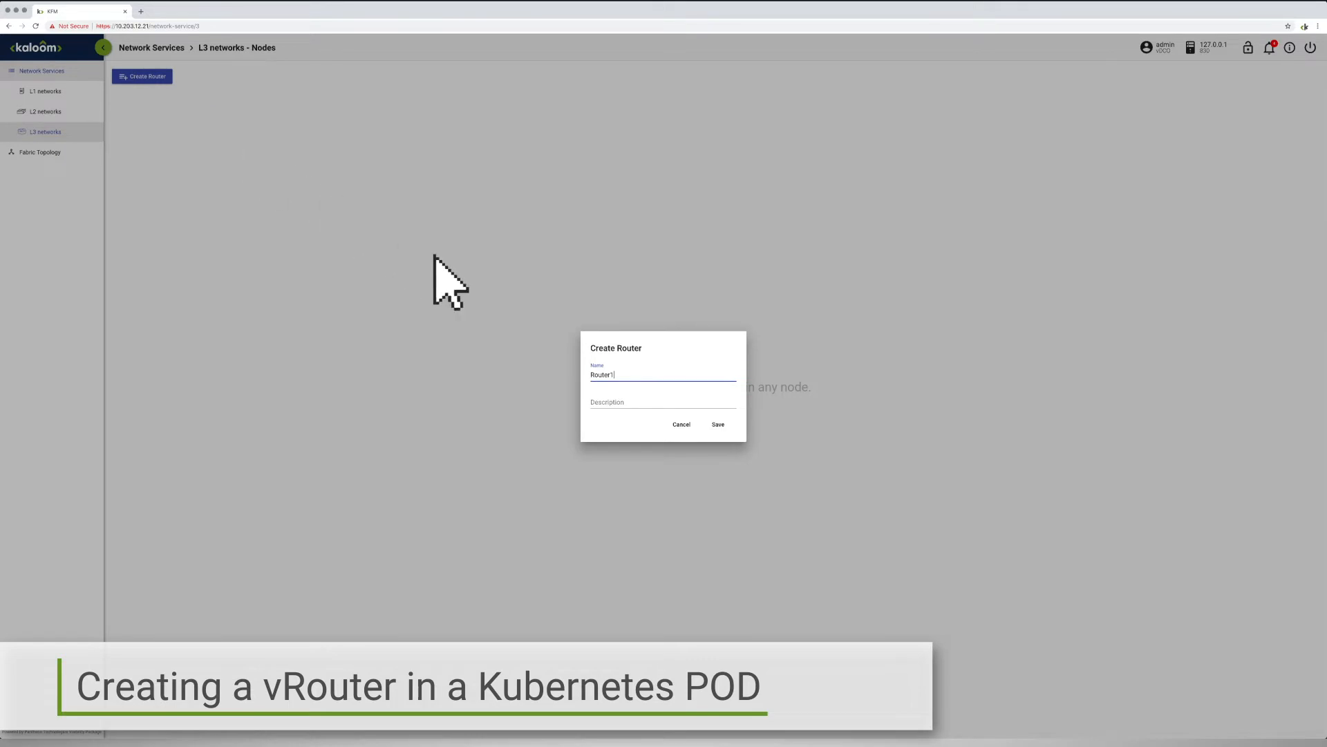
left_click(717, 423)
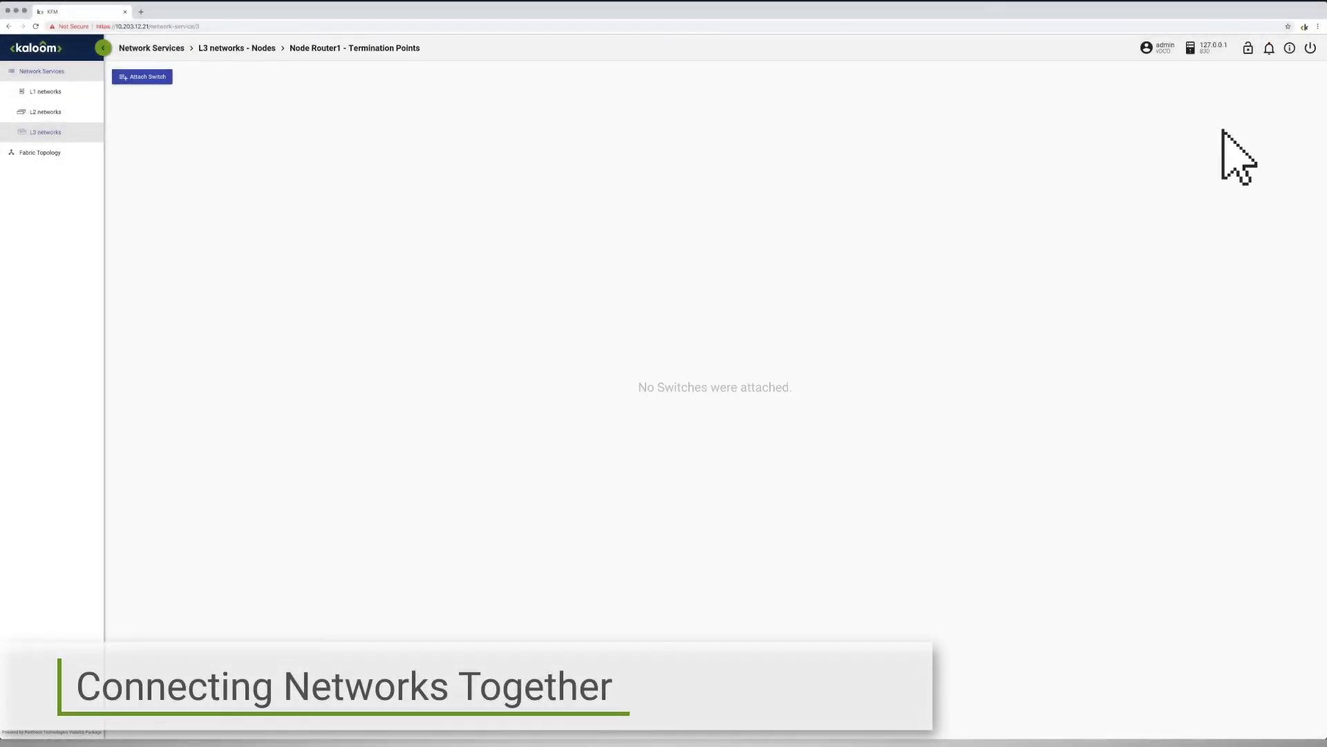
Step: Attach Network 1 and Network 2 to Router1 as termination points
left_click(141, 76)
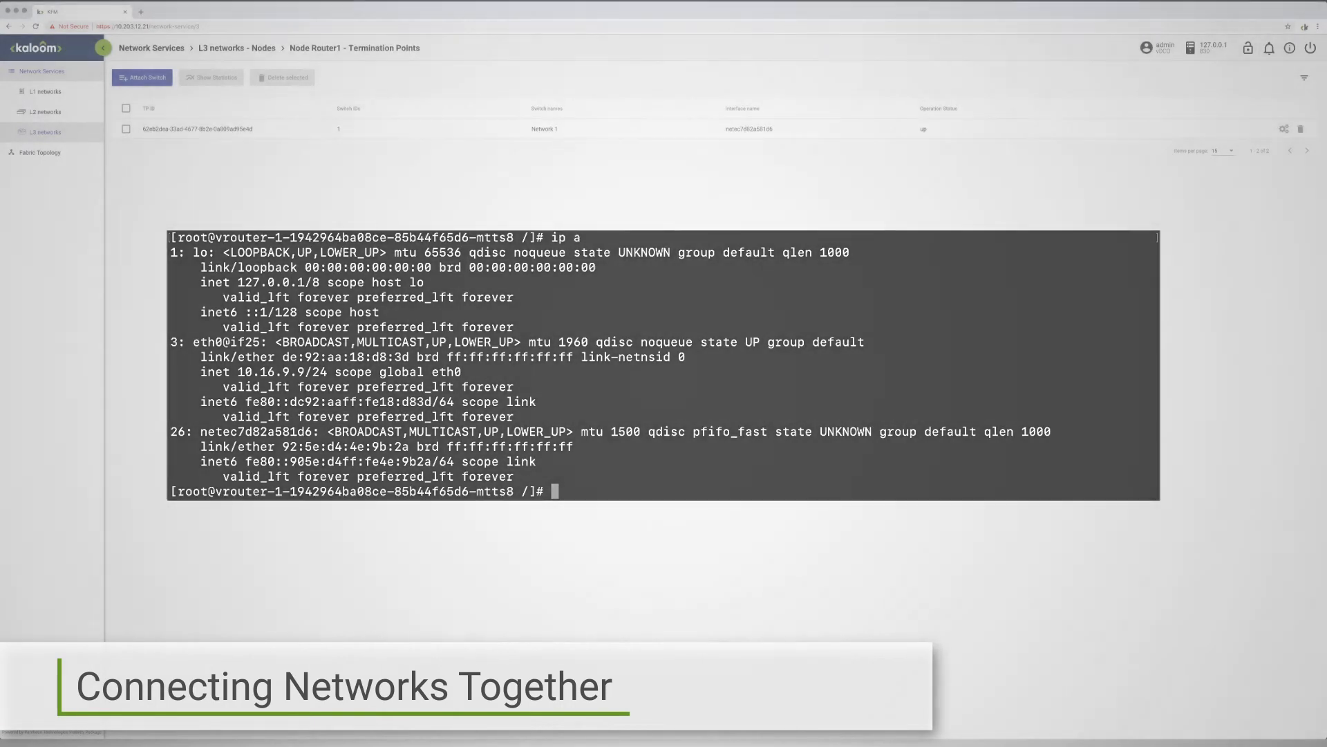
left_click(141, 77)
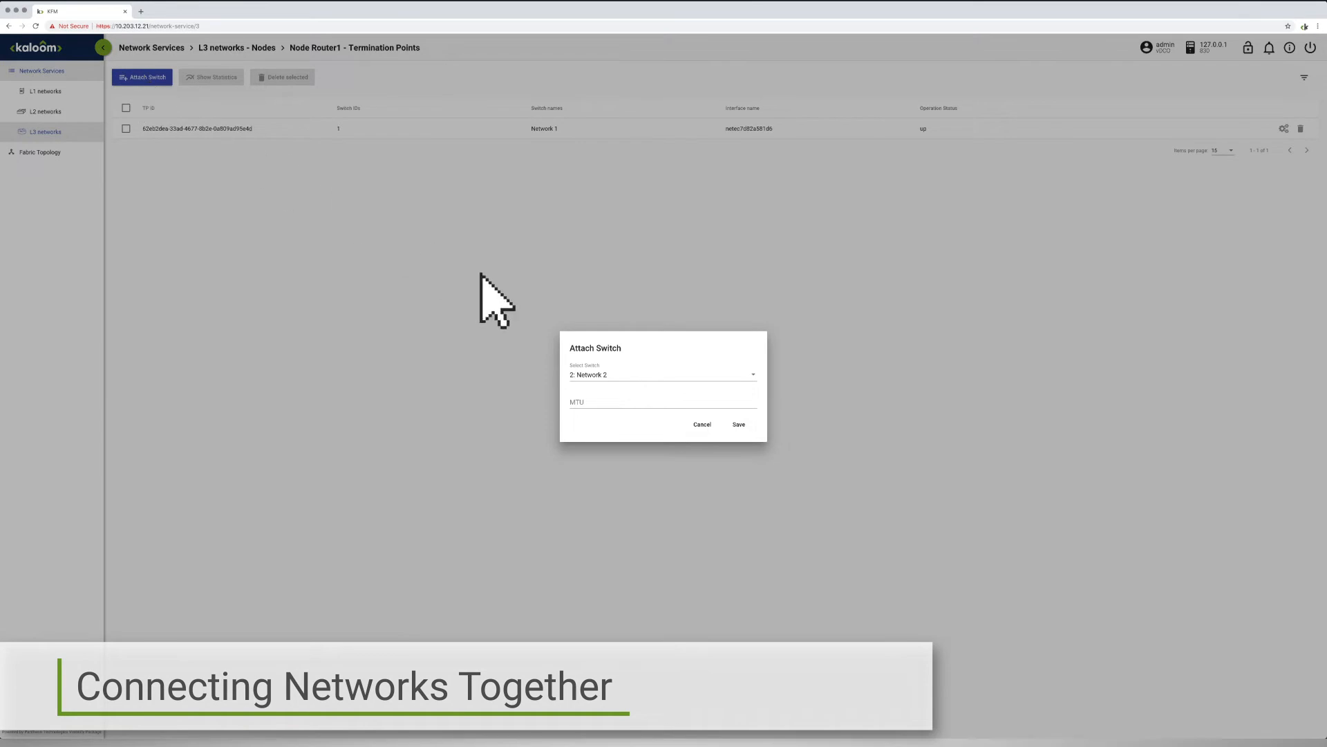
left_click(738, 423)
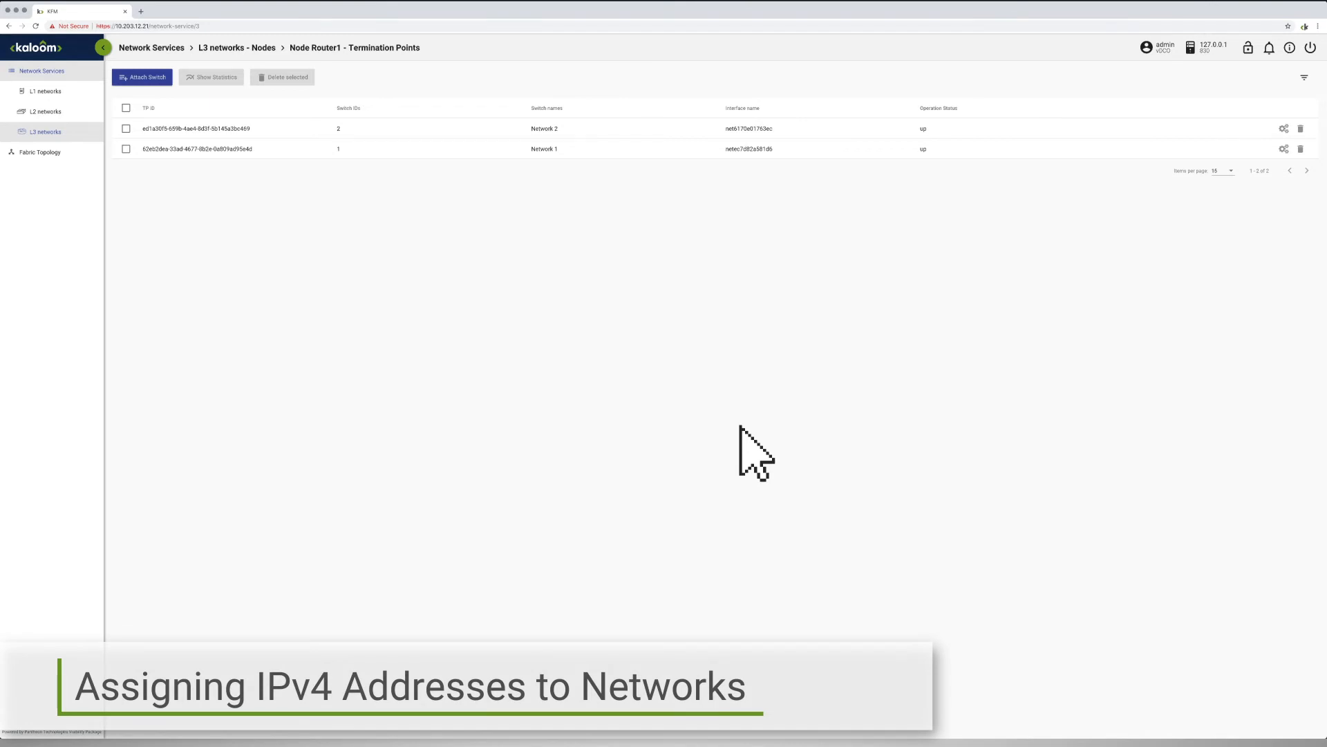
mouse_move(1129, 254)
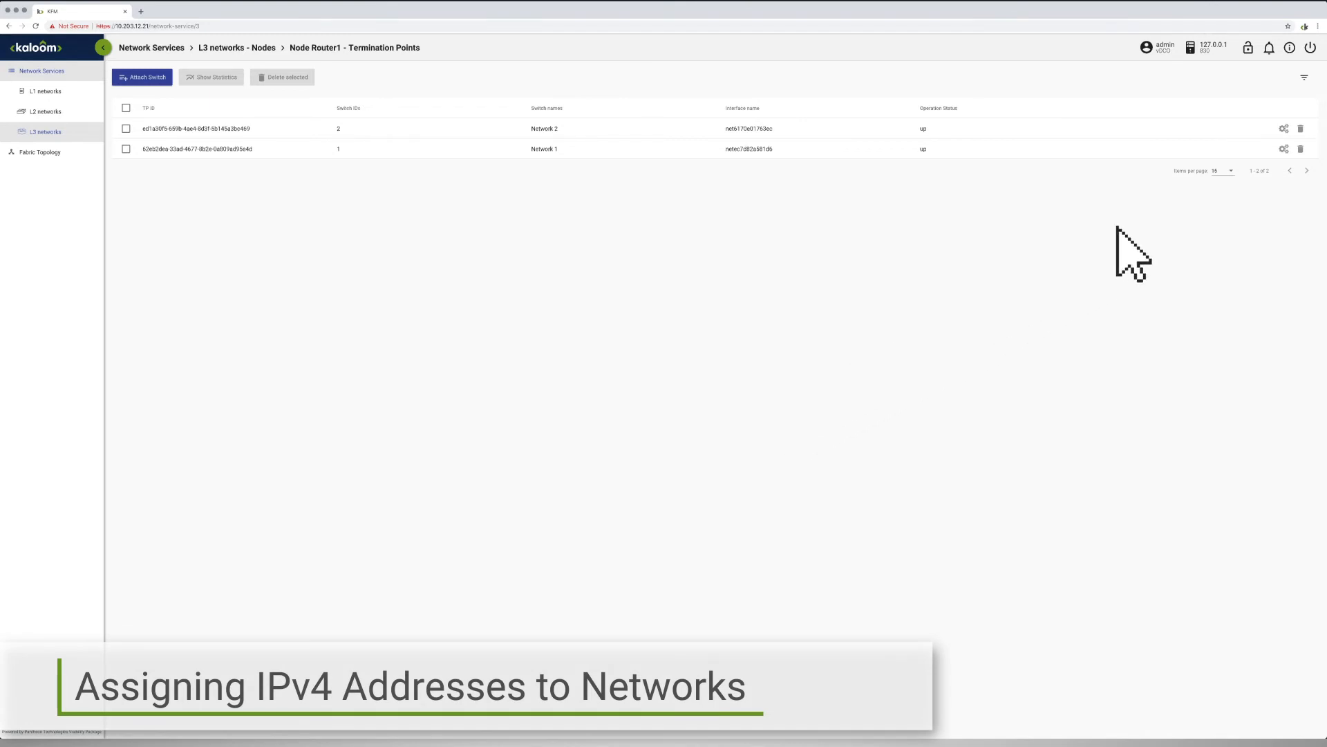
Step: Add static IPv4 address 10.203.200.1/24 to Router1 interface netec7d82a581d6
left_click(1283, 150)
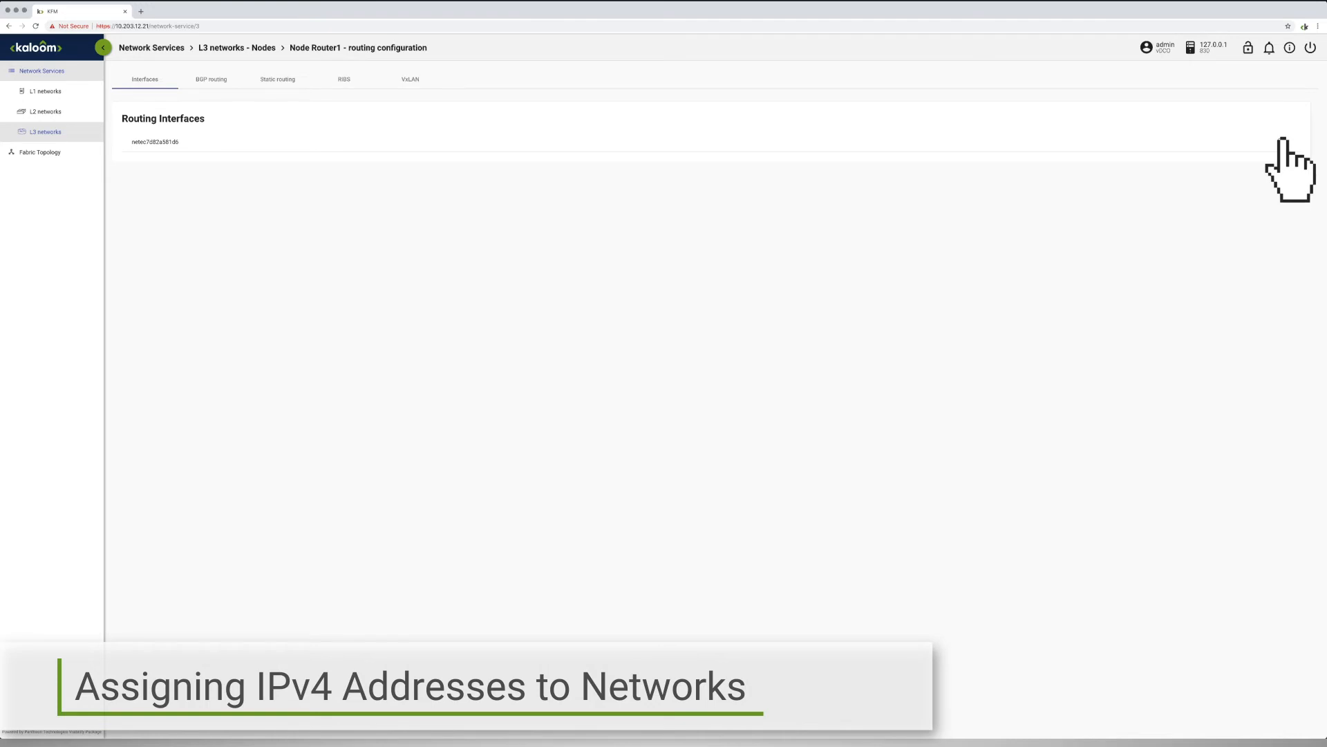
left_click(155, 141)
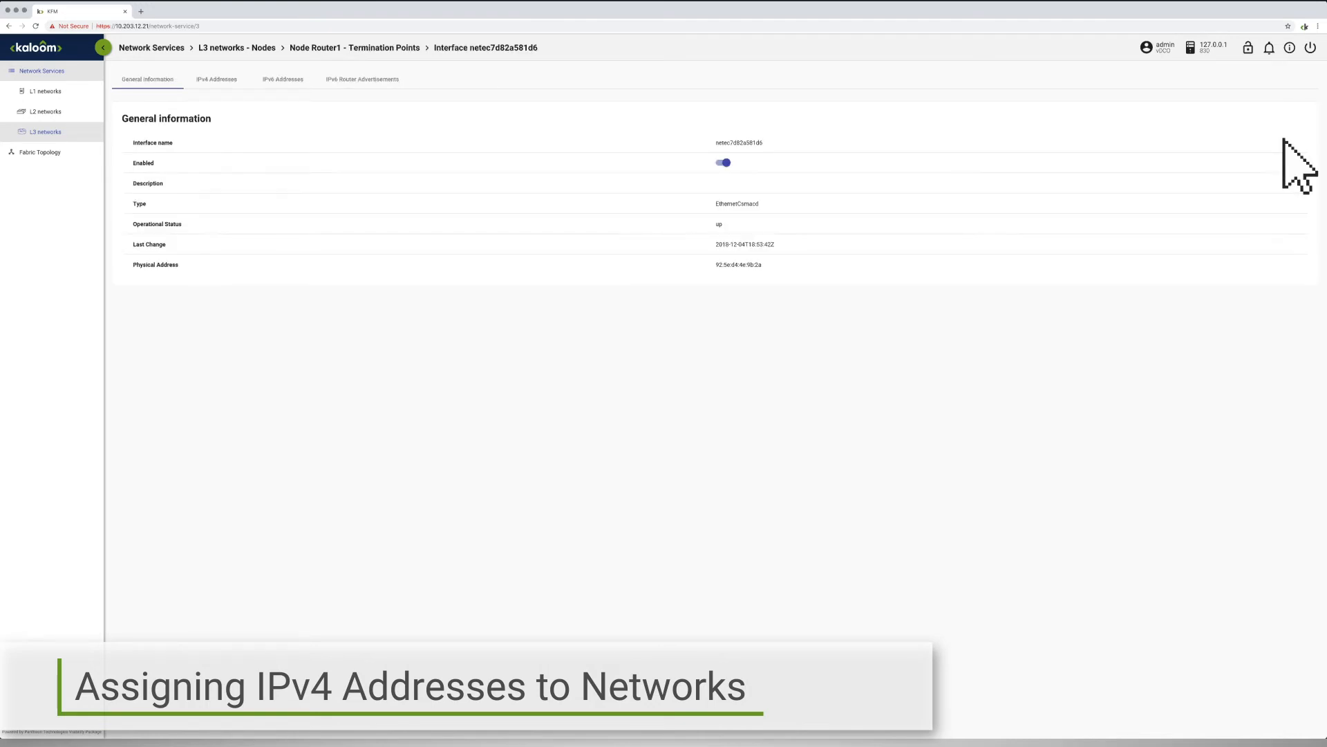
mouse_move(222, 94)
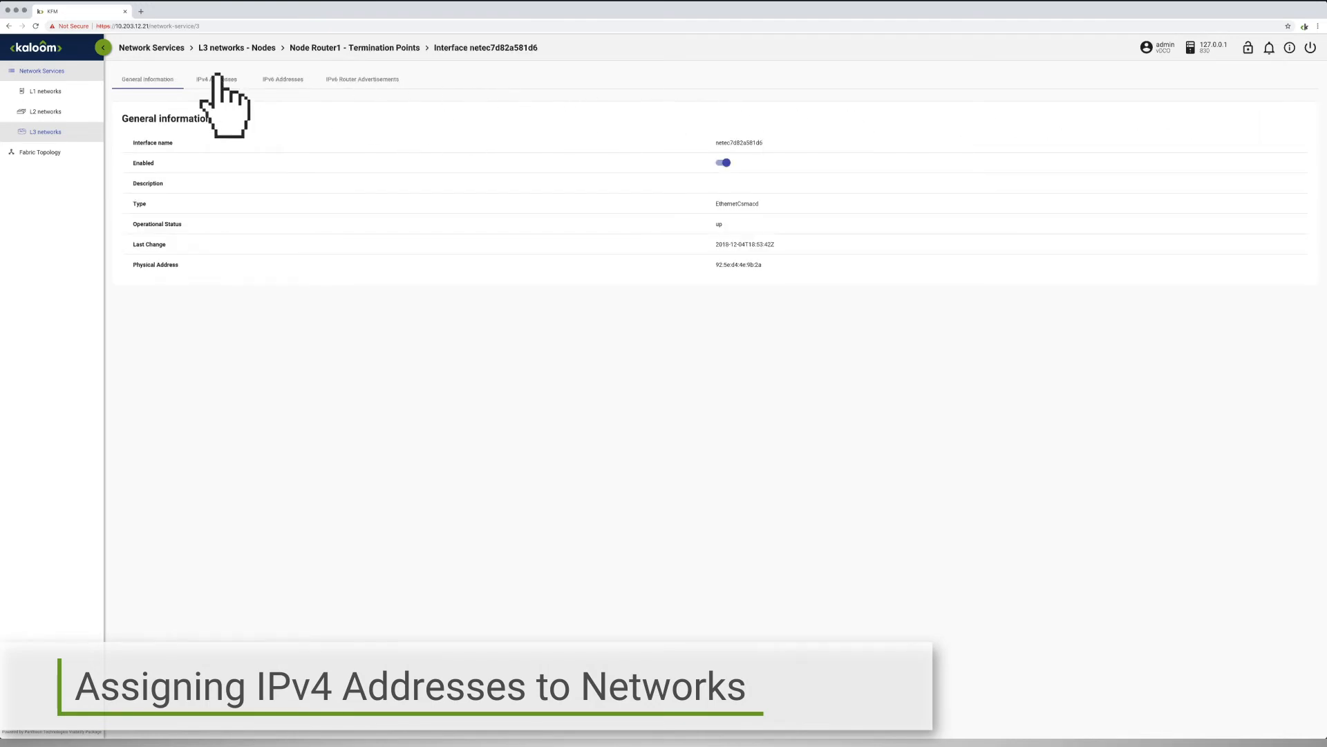
left_click(216, 79)
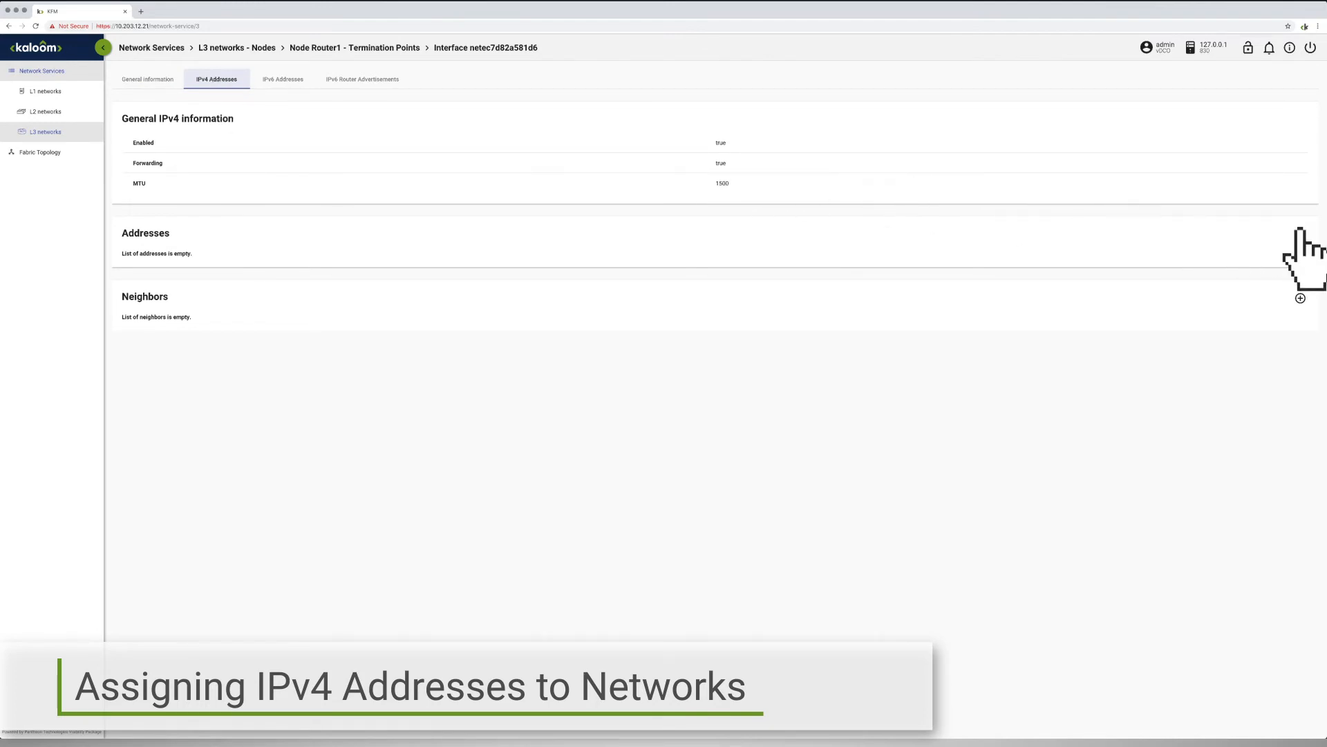
left_click(1300, 235)
type("24")
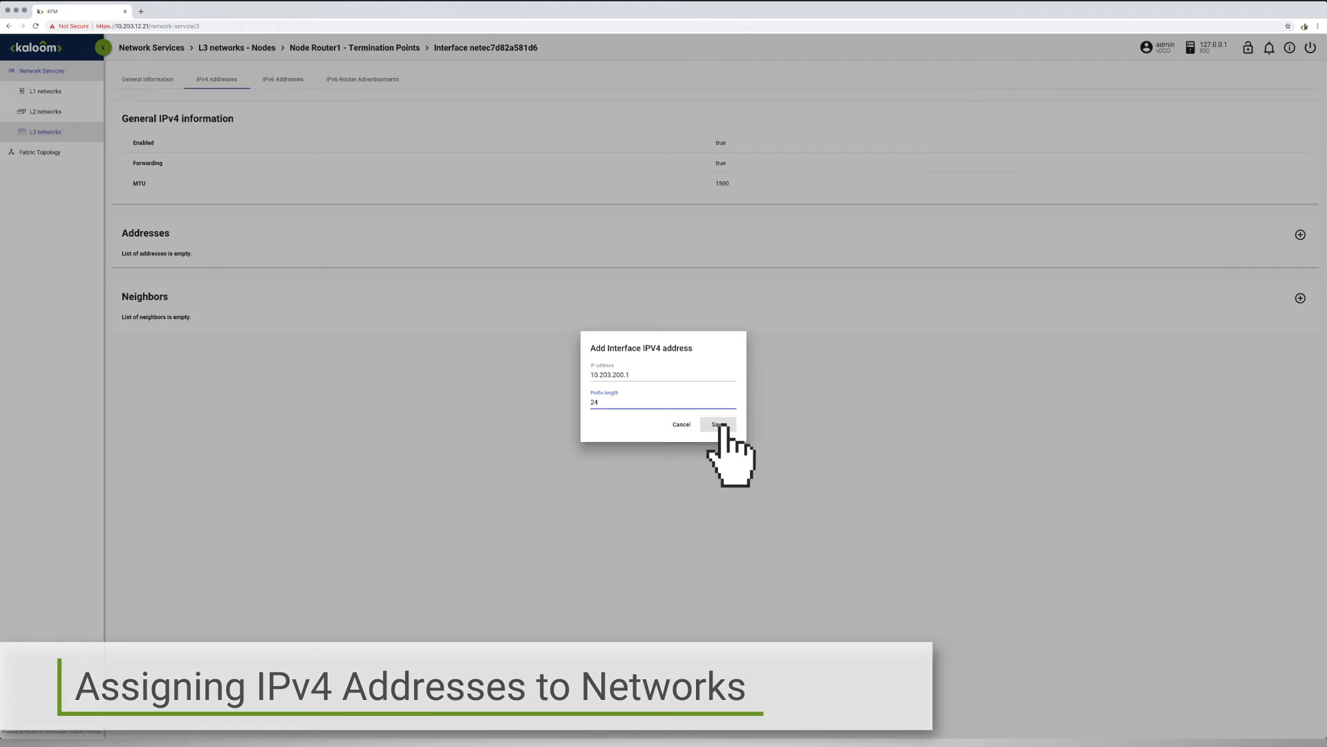
left_click(717, 423)
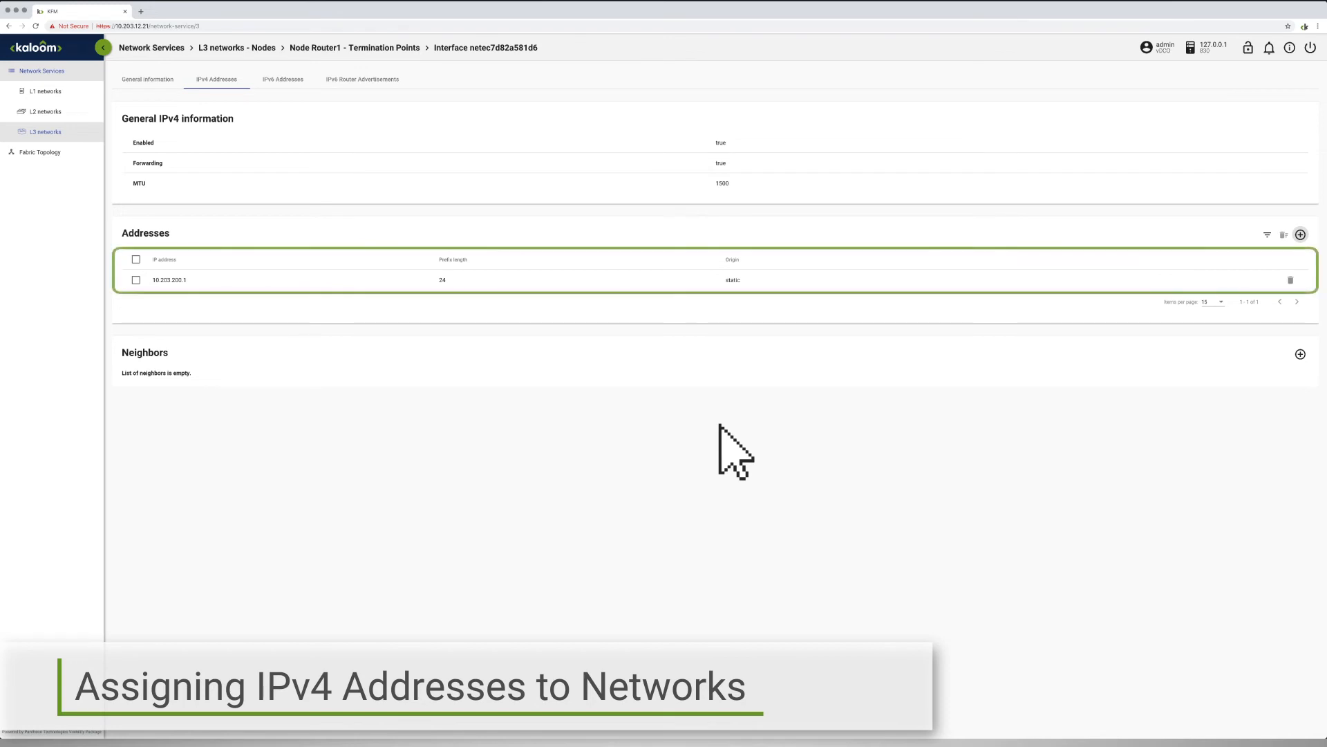
mouse_move(481, 339)
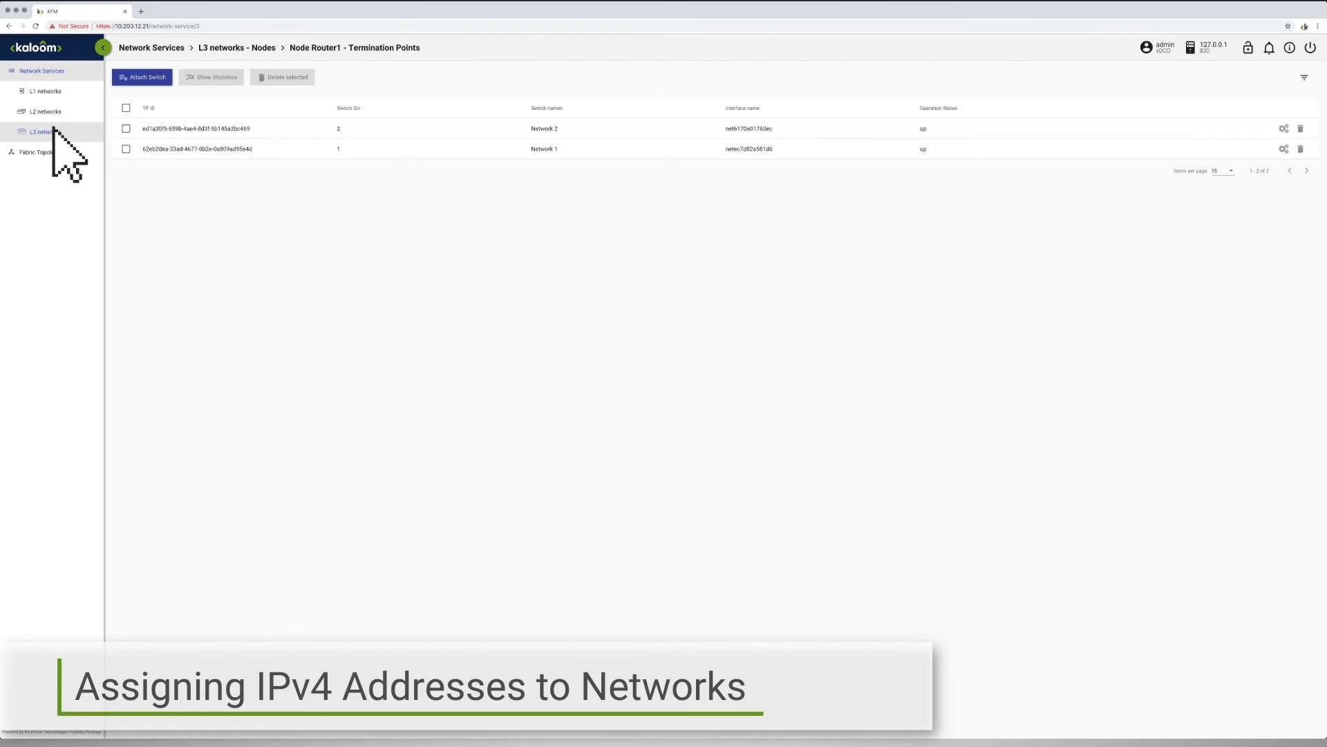
mouse_move(833, 151)
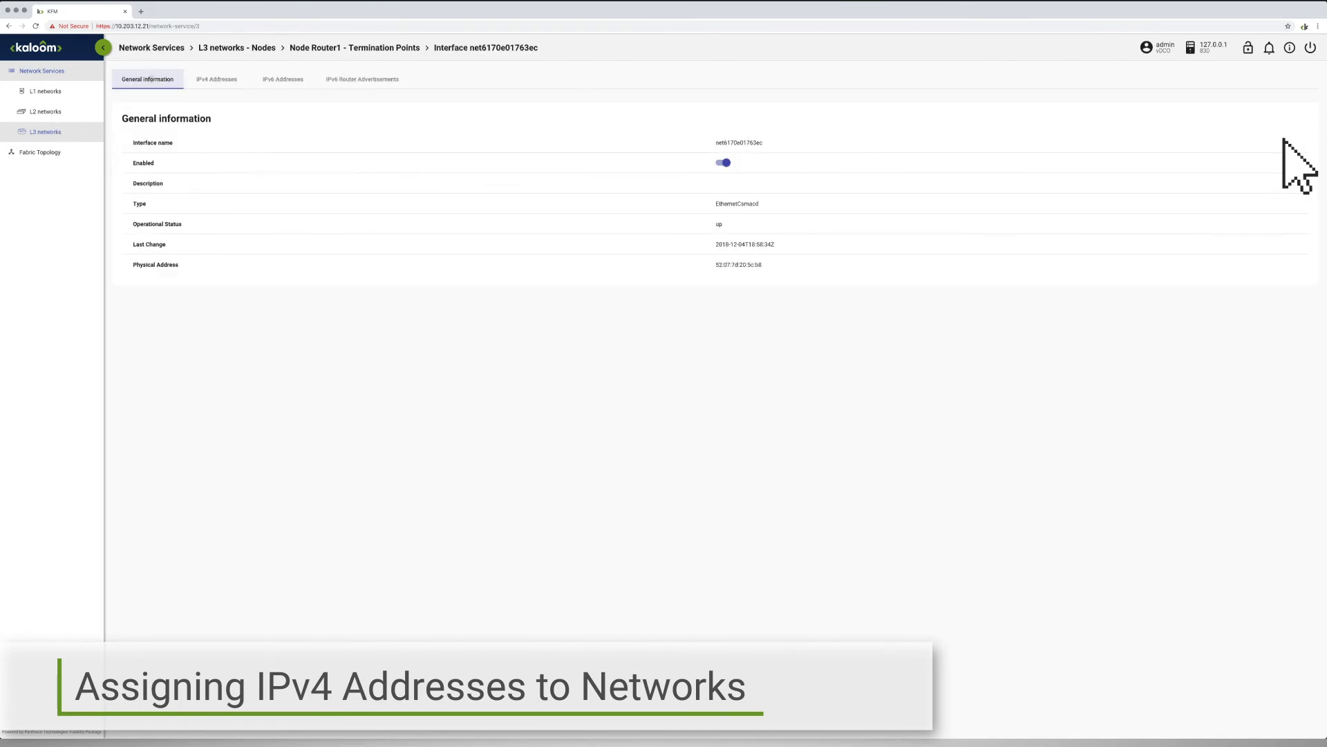
mouse_move(217, 79)
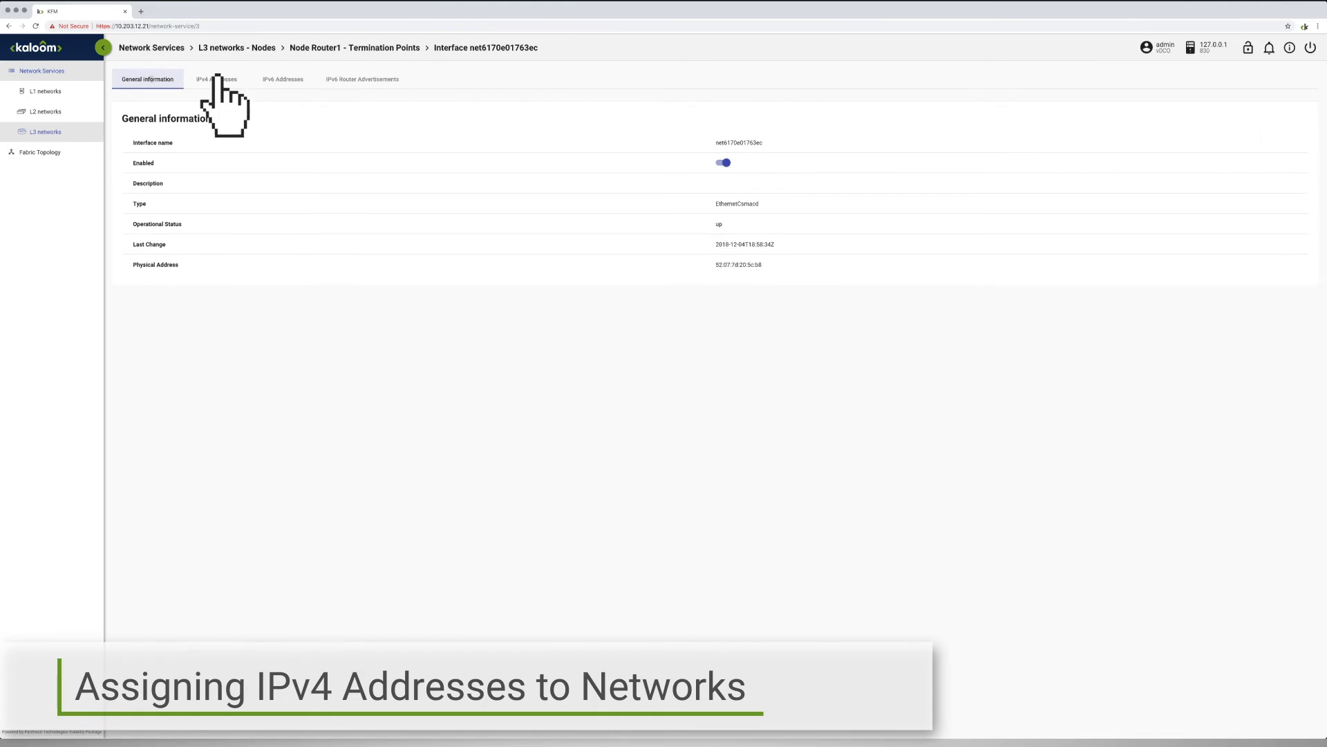
Step: Add 10.203.201.1/24 to interface net6170e01763ec, then view the fabric topology
left_click(216, 79)
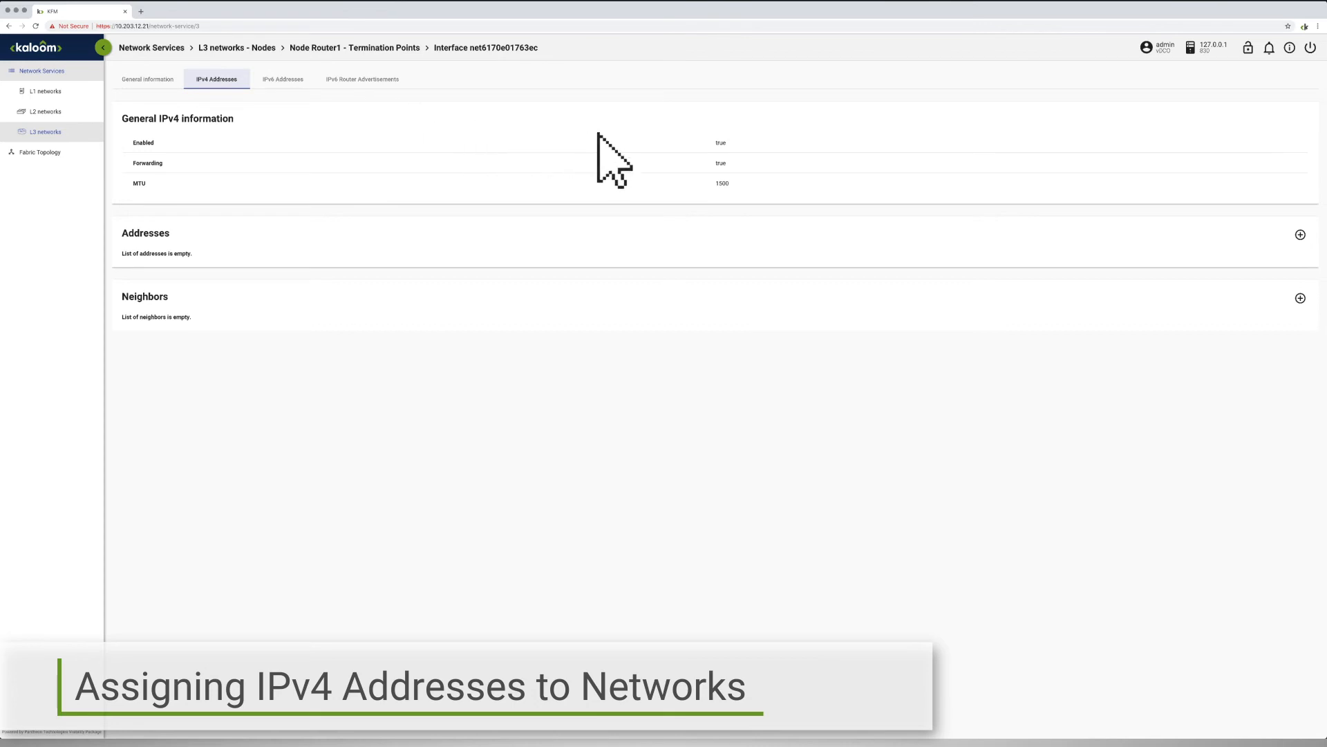
mouse_move(1301, 234)
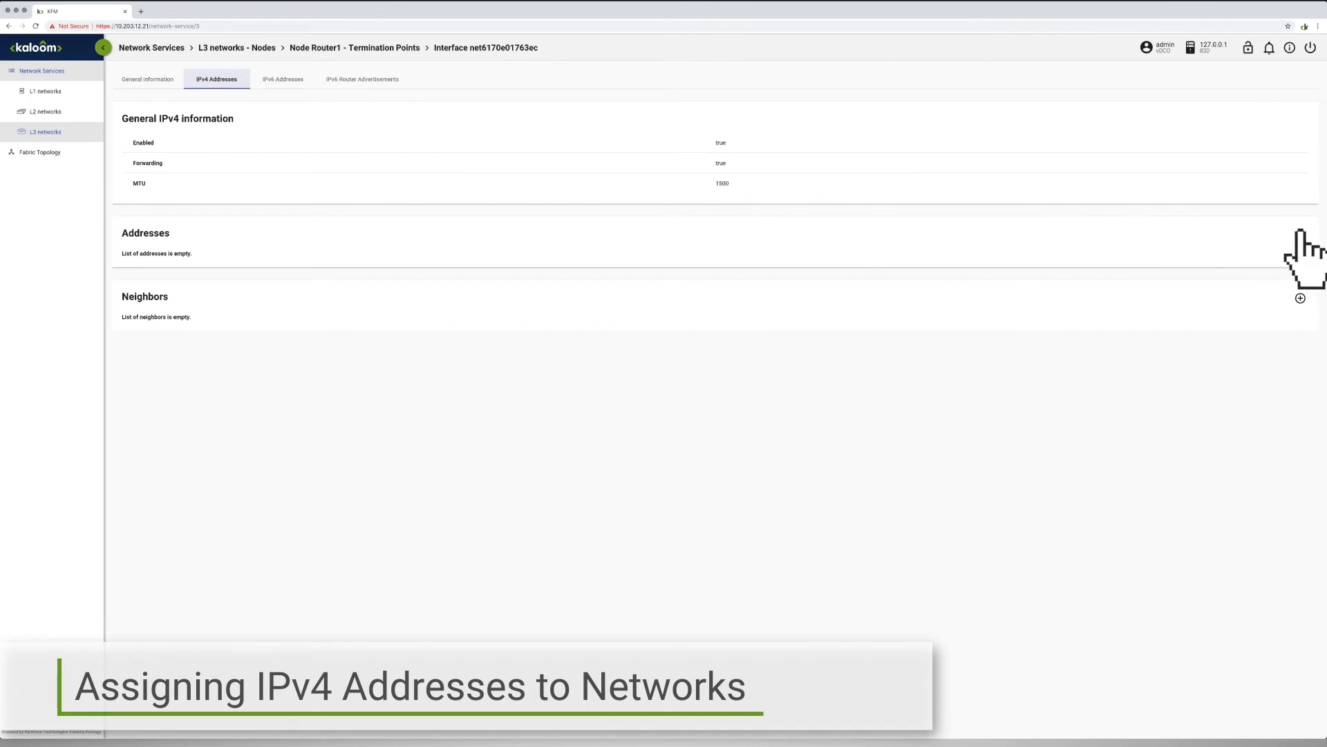
left_click(1301, 234)
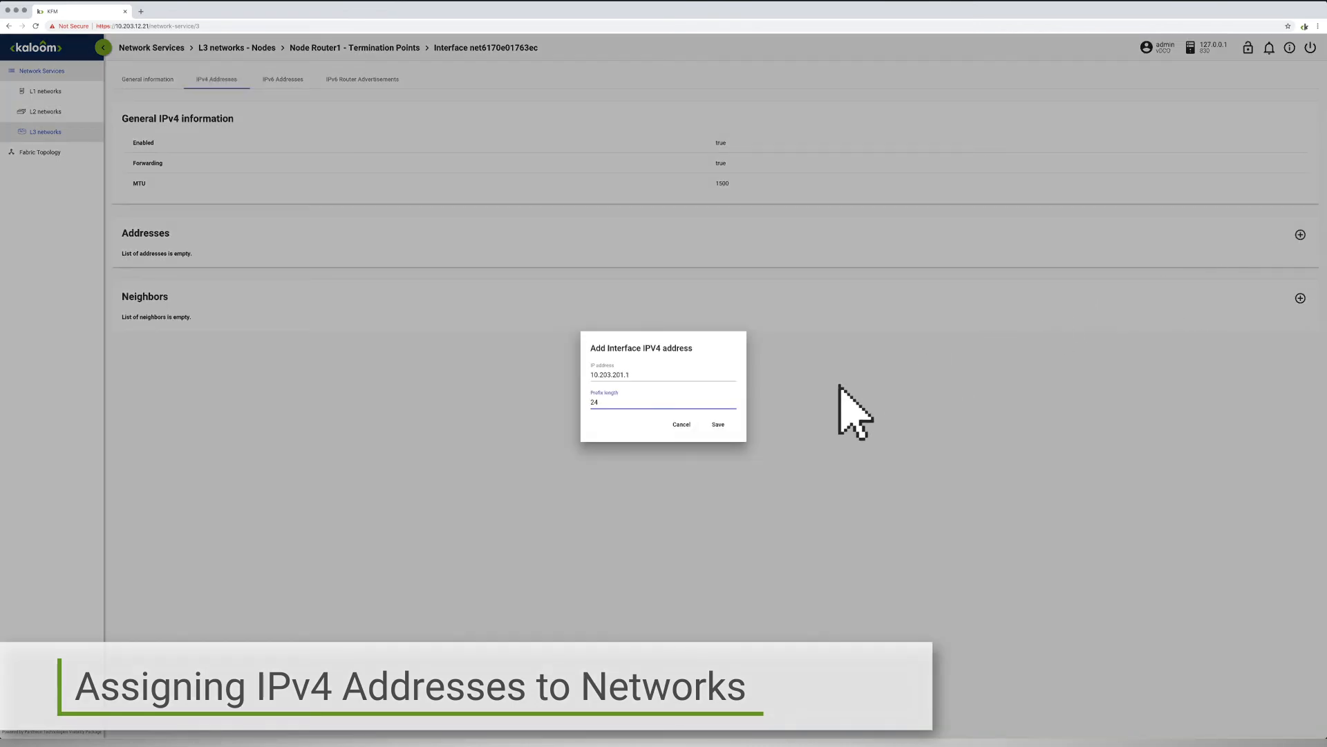
mouse_move(717, 424)
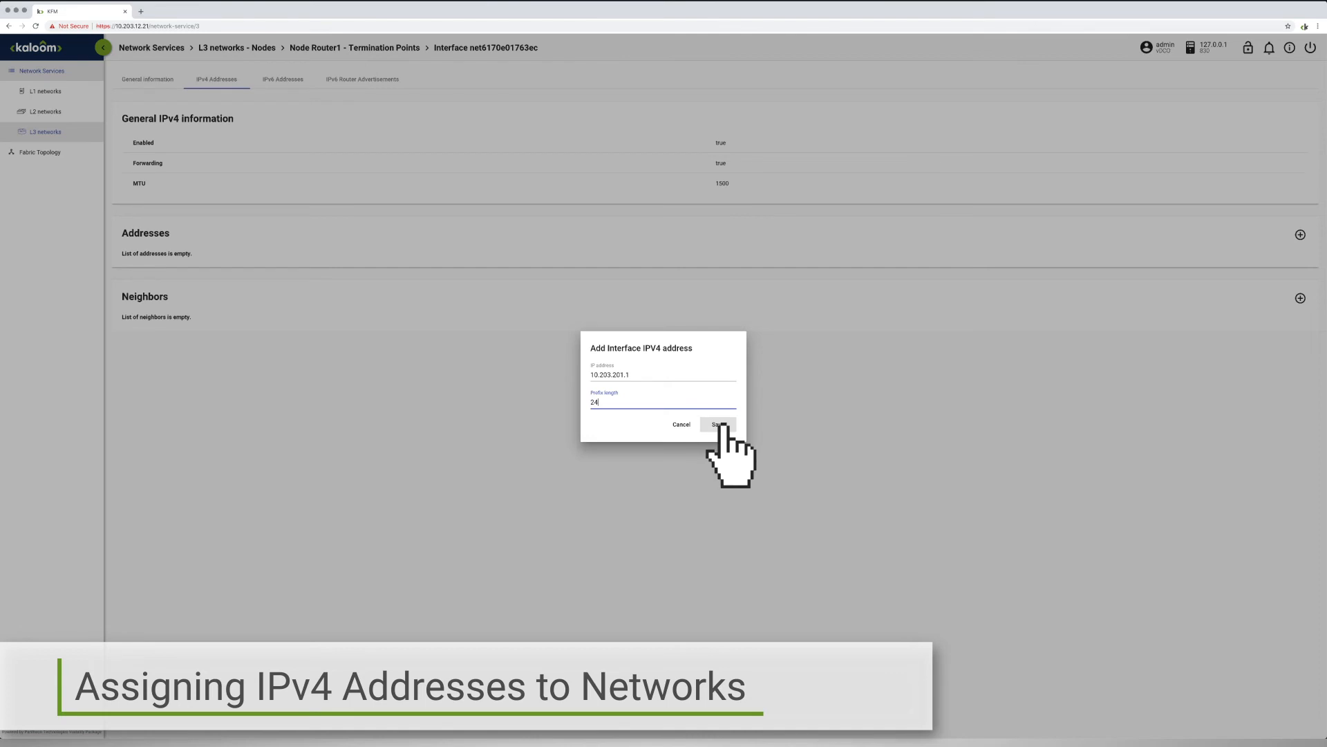
left_click(718, 424)
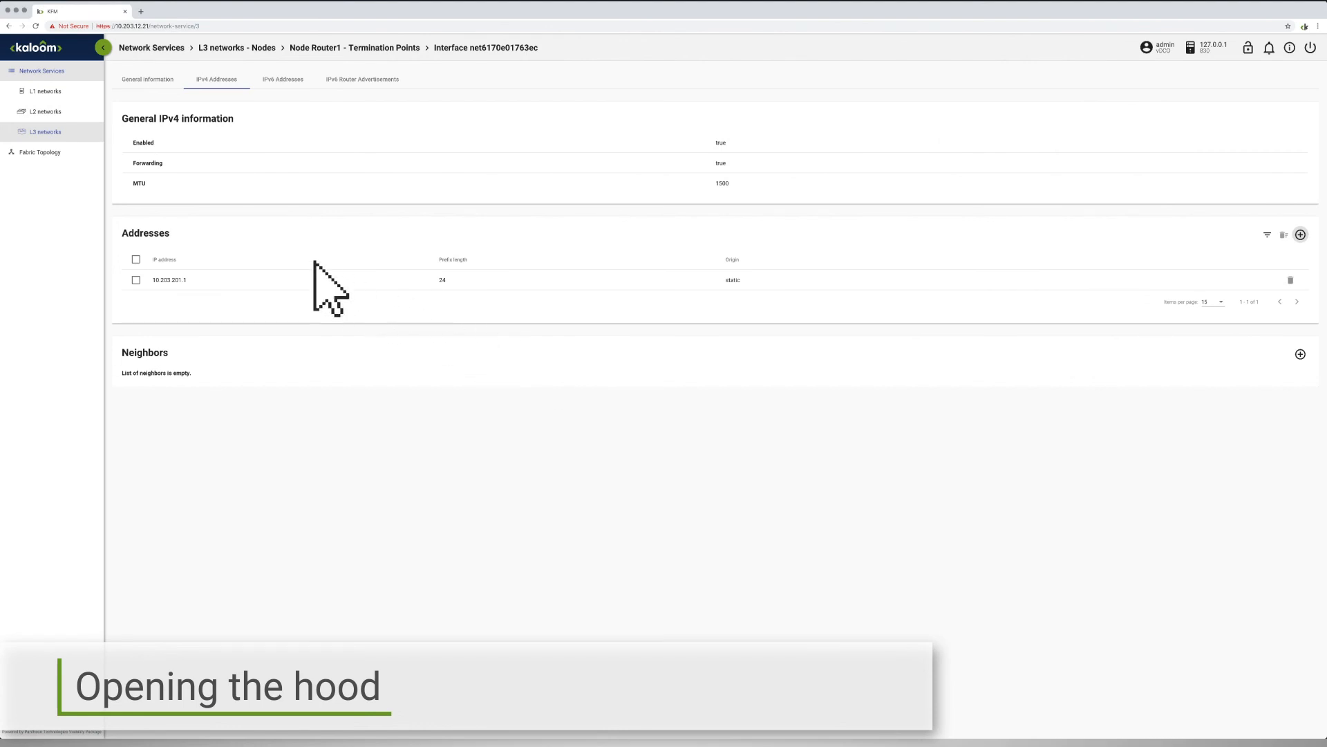
left_click(39, 152)
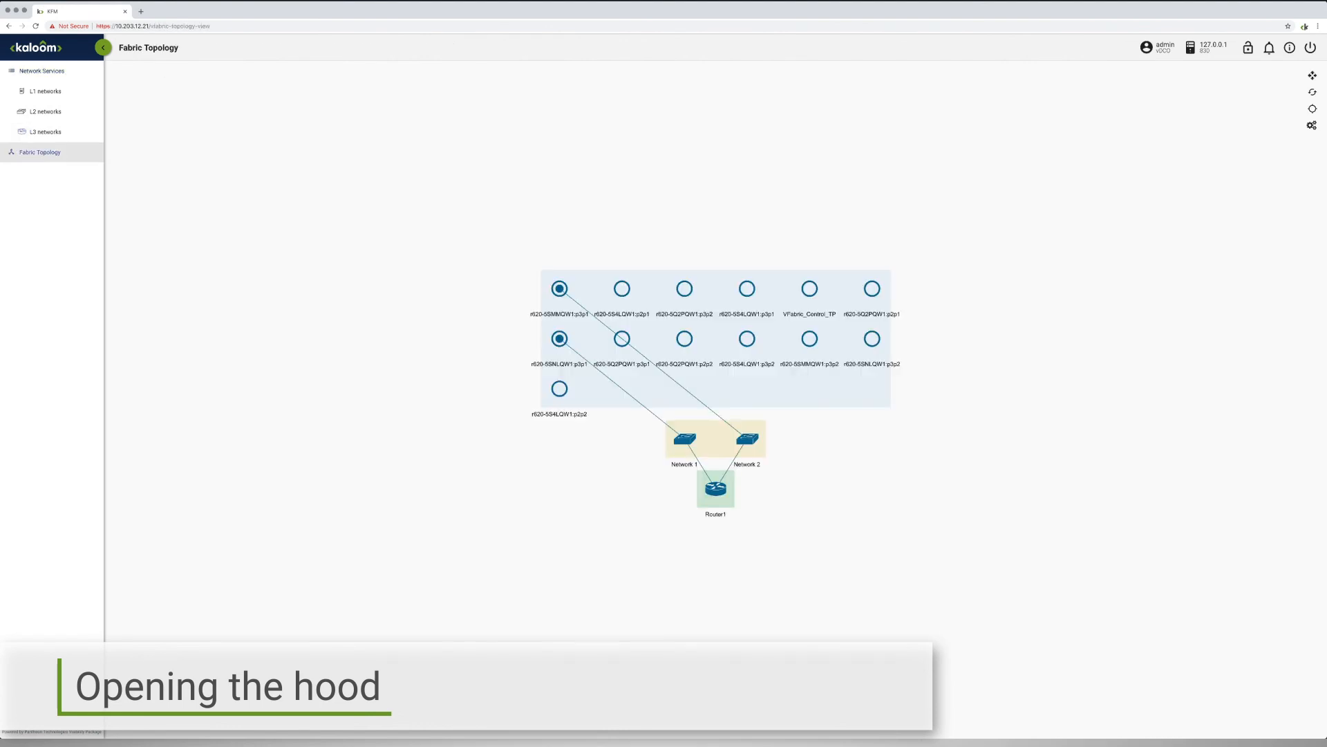